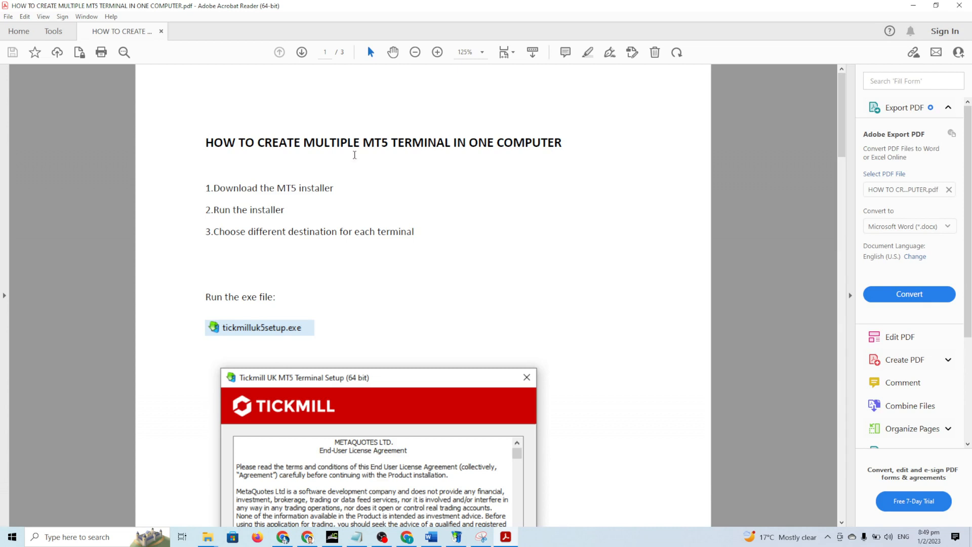
pyautogui.moveTo(217, 207)
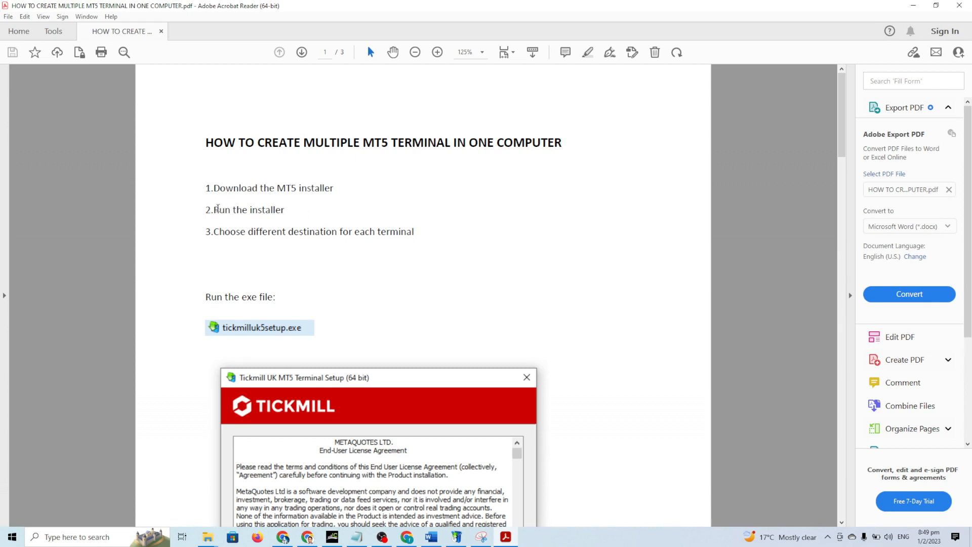
pyautogui.moveTo(343, 255)
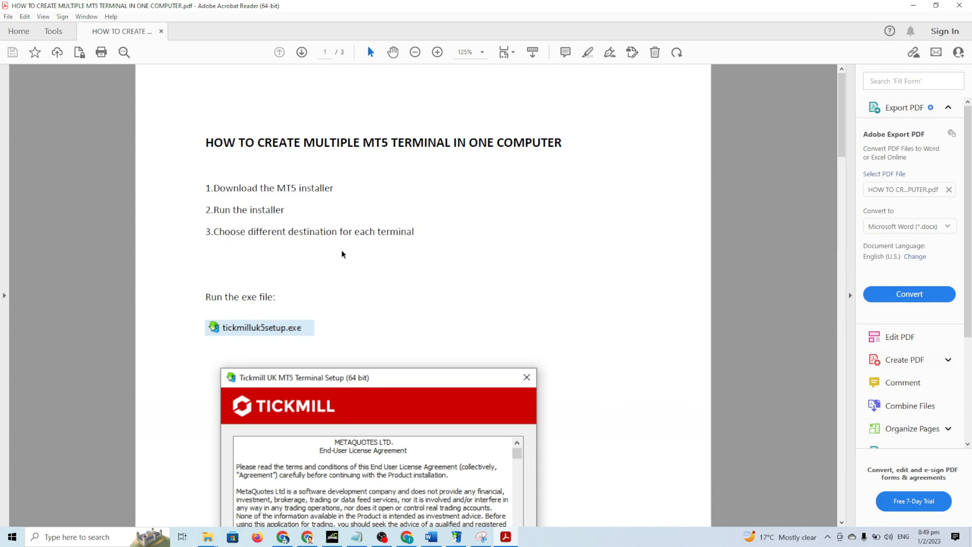
pyautogui.moveTo(371, 257)
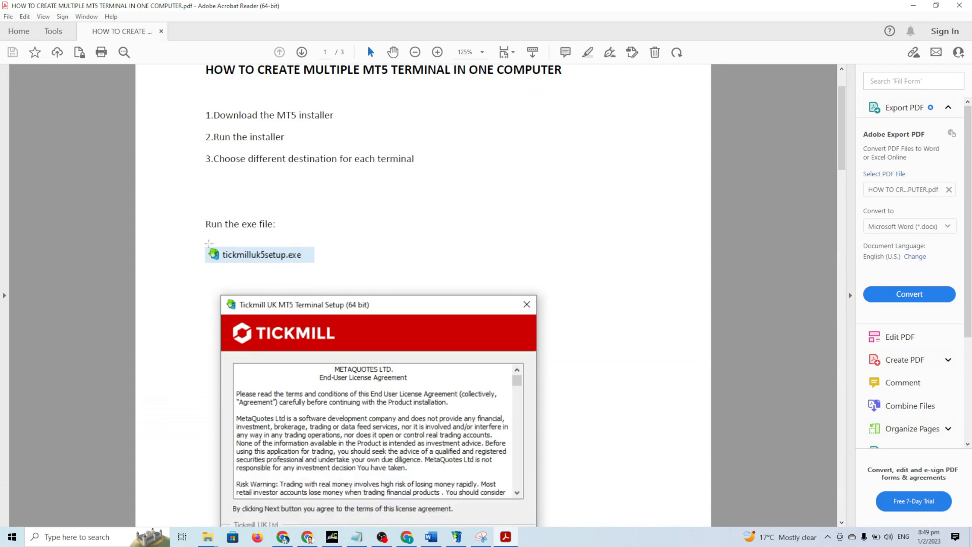
pyautogui.moveTo(420, 247)
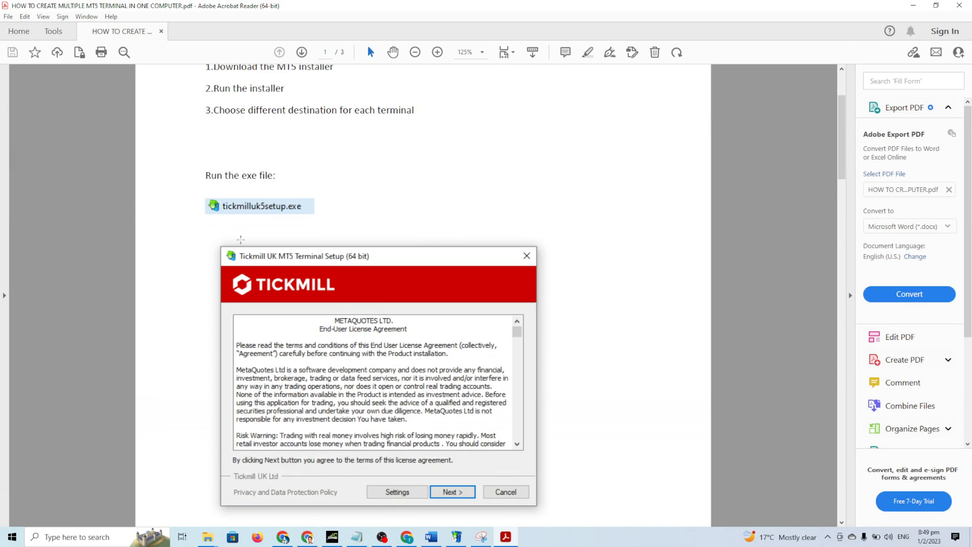
# Step: Scroll through the MT5 guide from page 1 to the page-two Results listing Terminal-1 to Terminal-4
pyautogui.scroll(-3)
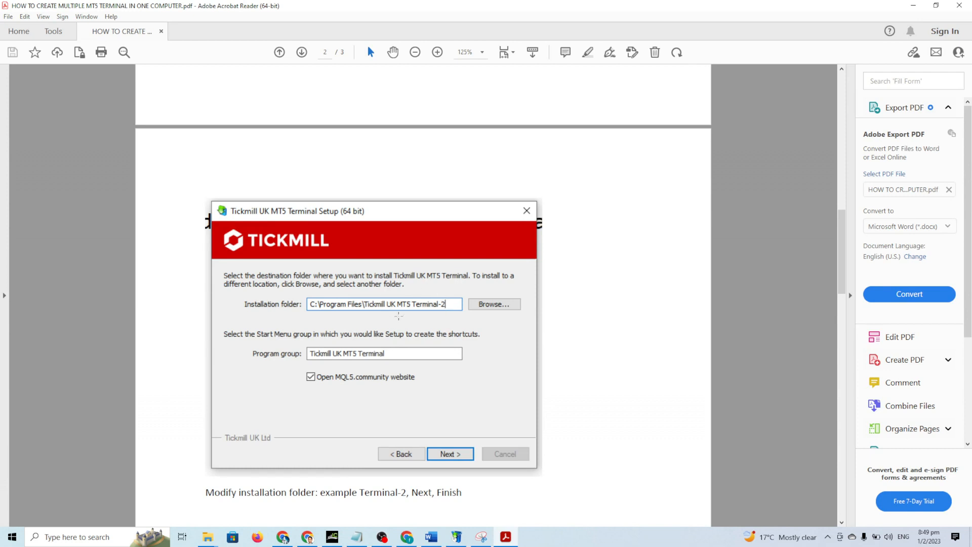
pyautogui.moveTo(430, 328)
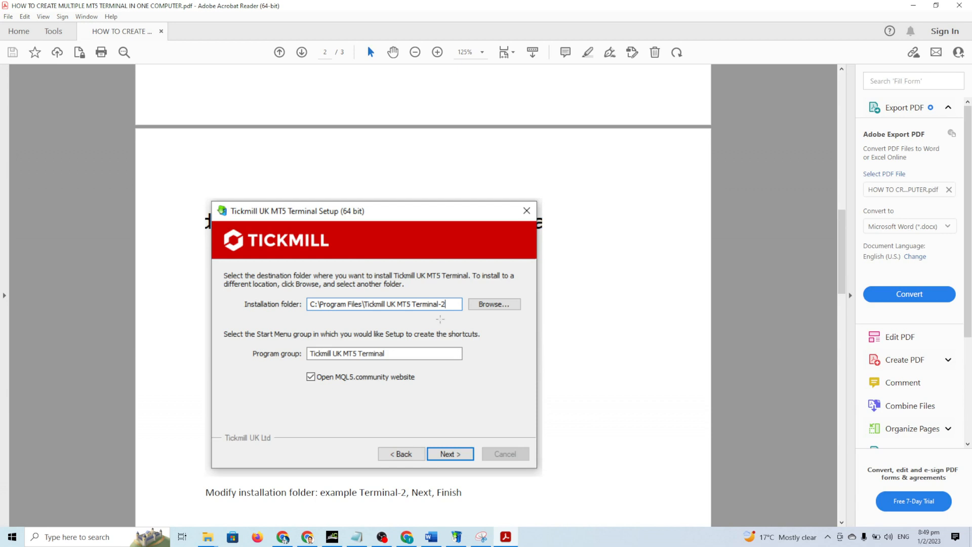
pyautogui.scroll(-3)
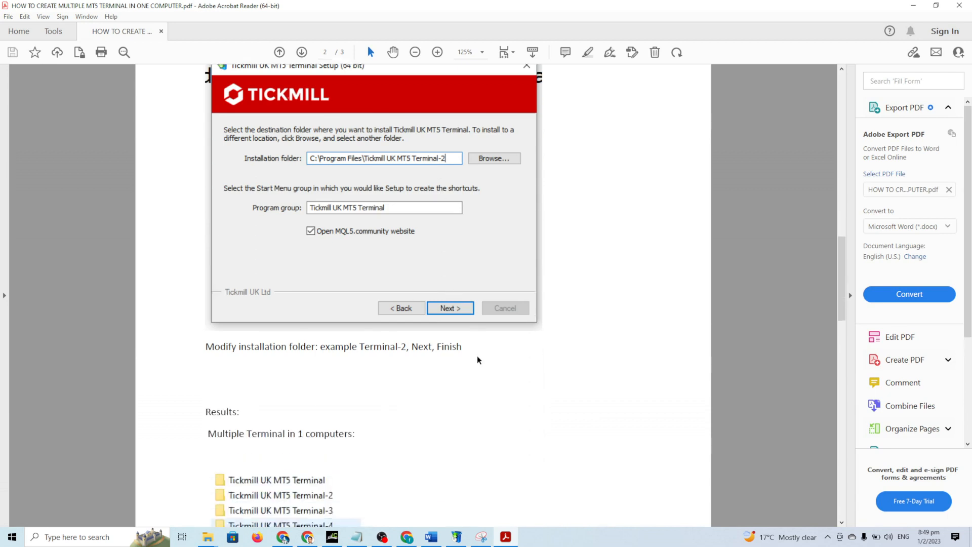
pyautogui.scroll(-3)
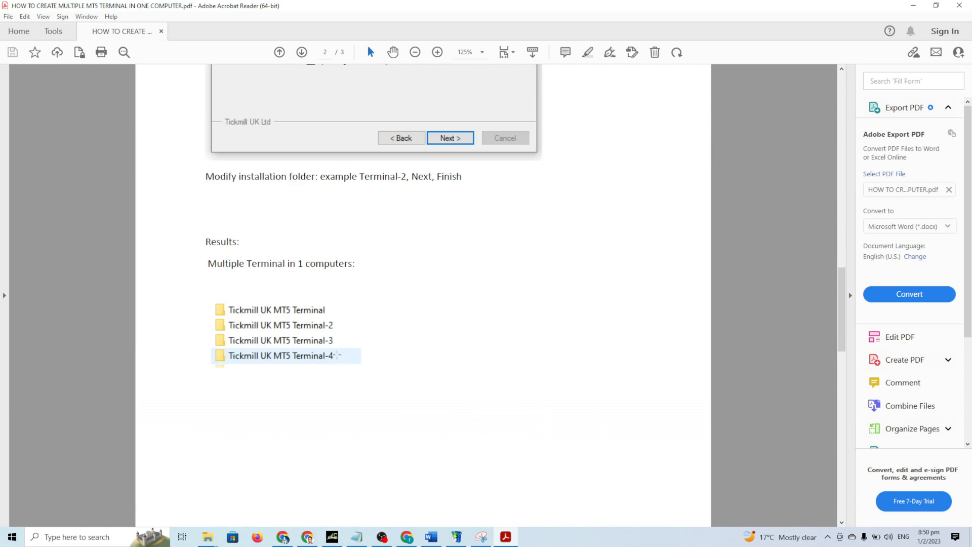
pyautogui.scroll(-3)
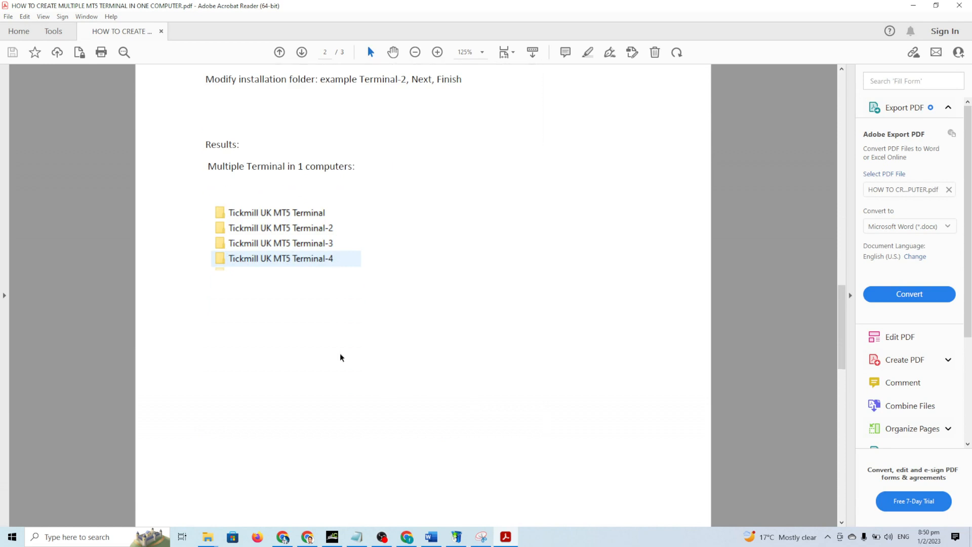
pyautogui.scroll(-3)
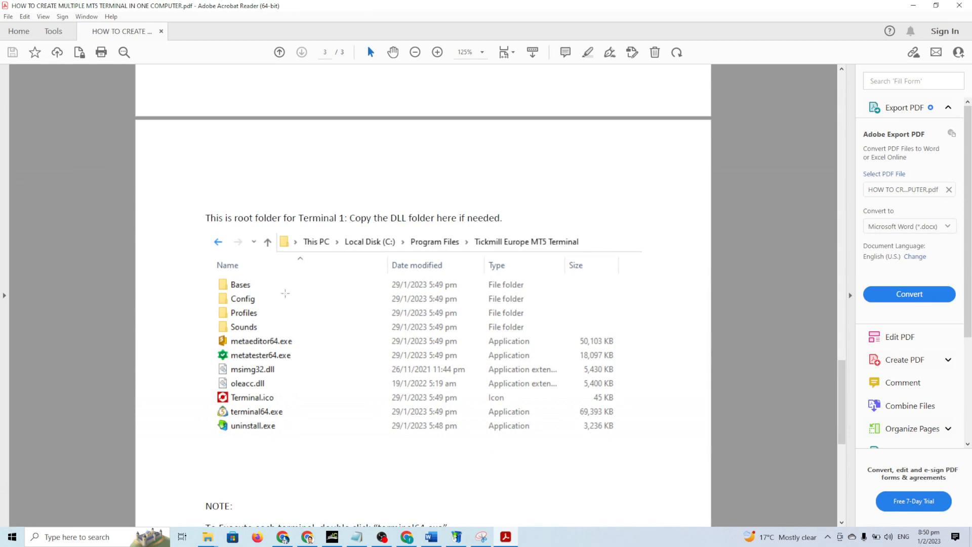
# Step: Scroll to page 3's note on running each terminal via terminal64.exe
pyautogui.scroll(-3)
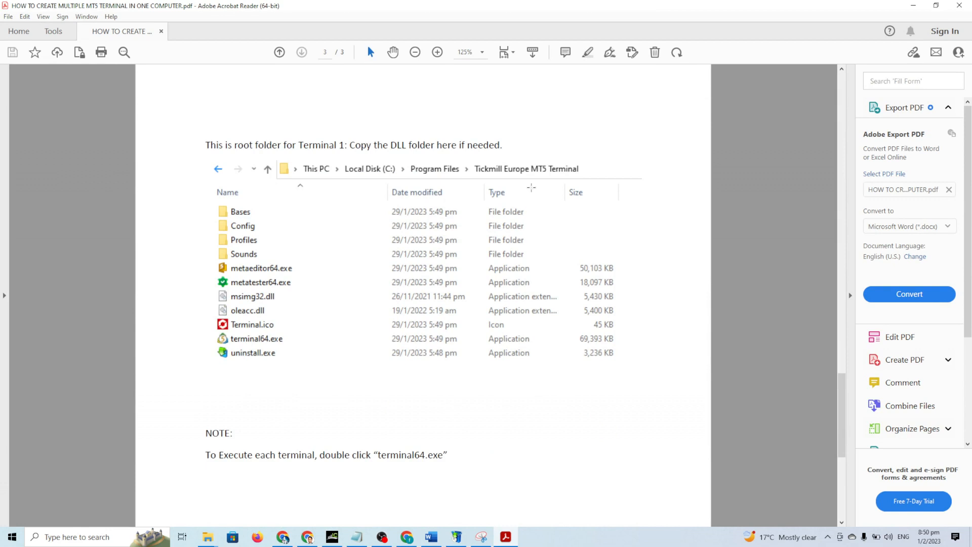
pyautogui.moveTo(320, 296)
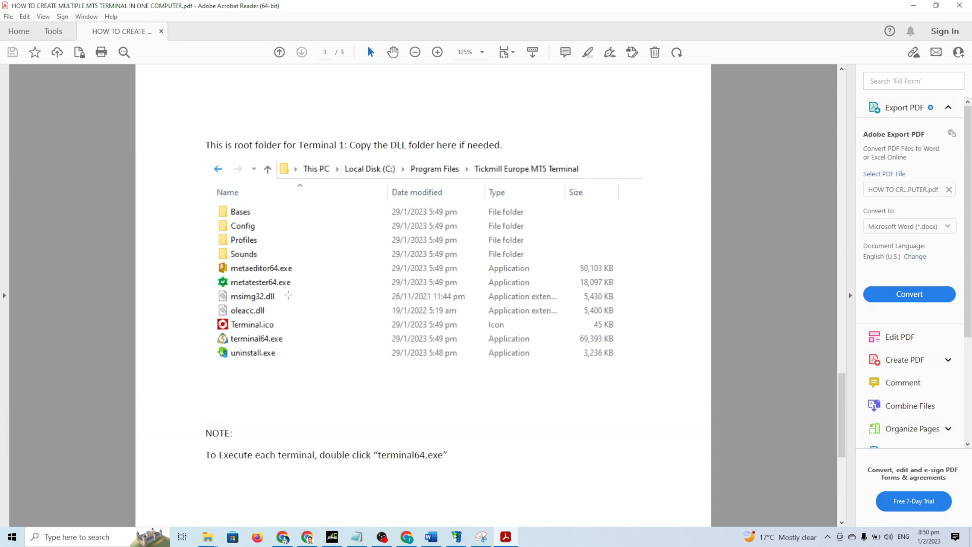
pyautogui.scroll(-3)
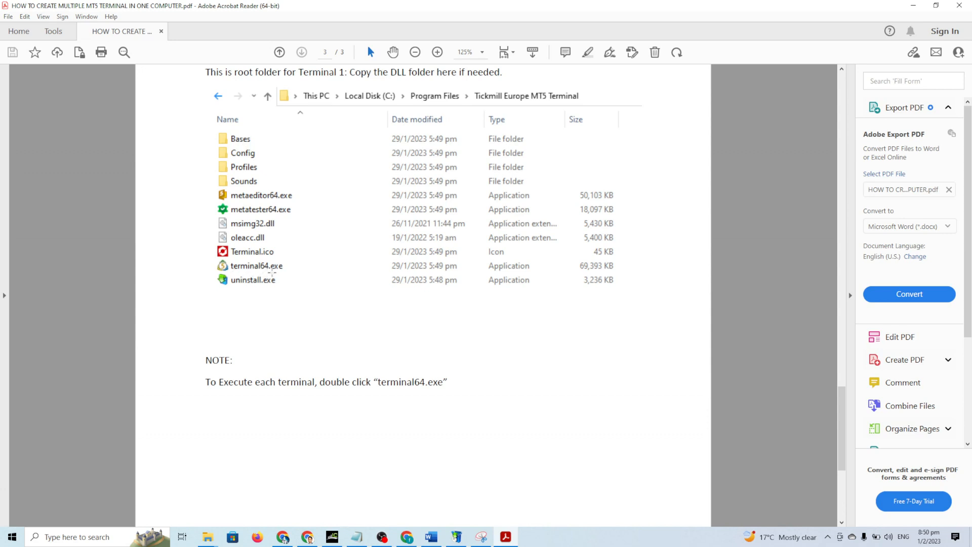
pyautogui.moveTo(298, 281)
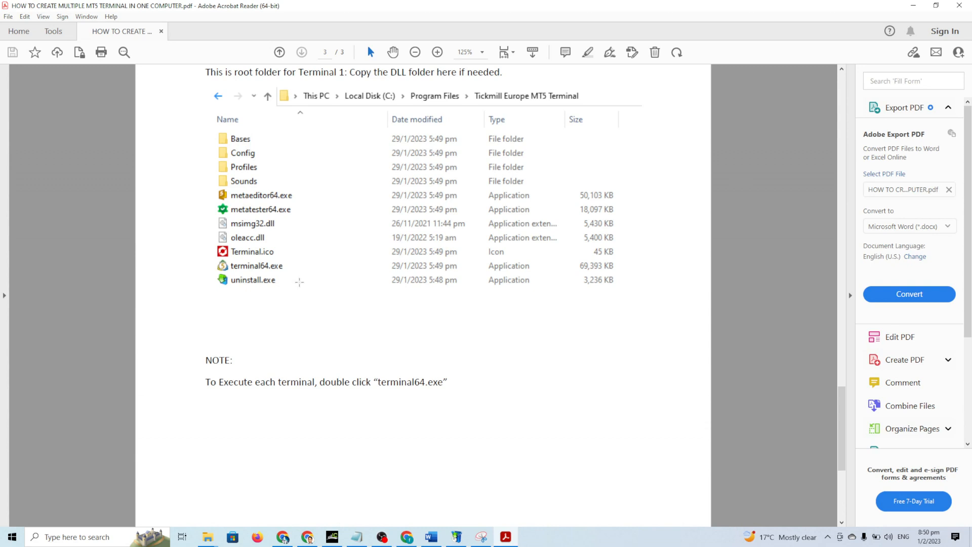
pyautogui.moveTo(299, 227)
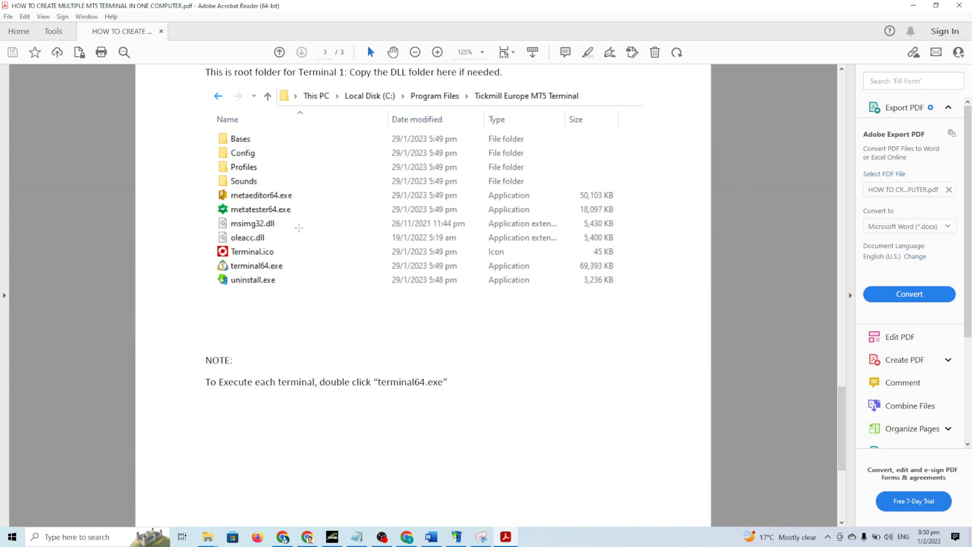
pyautogui.moveTo(358, 312)
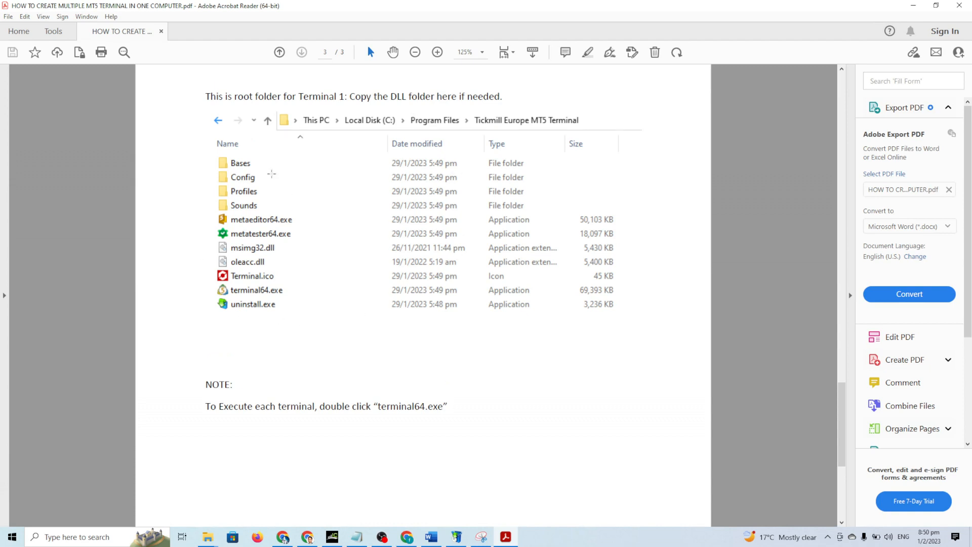
pyautogui.moveTo(278, 335)
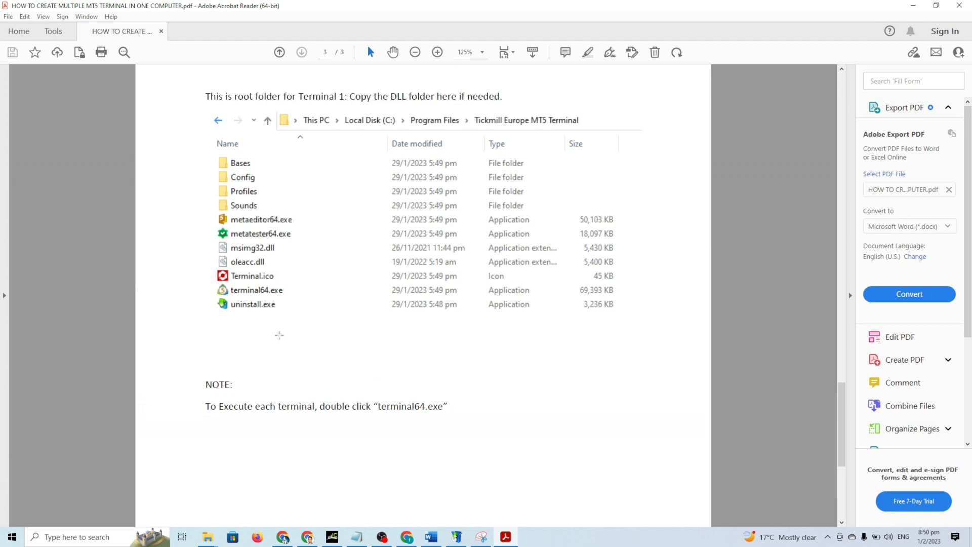
pyautogui.moveTo(209, 538)
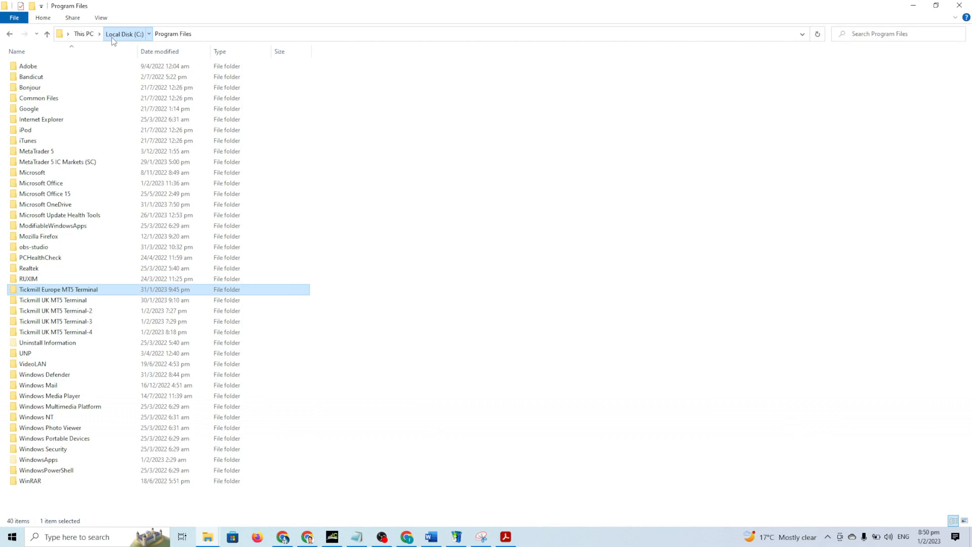
# Step: Go up to Local Disk (C:) and into the Program Files folder
pyautogui.click(124, 33)
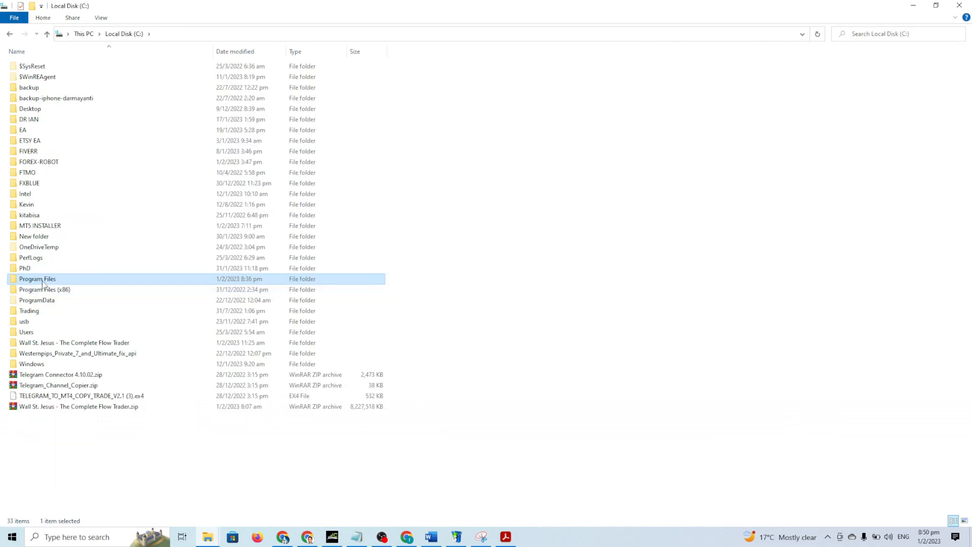
pyautogui.doubleClick(36, 278)
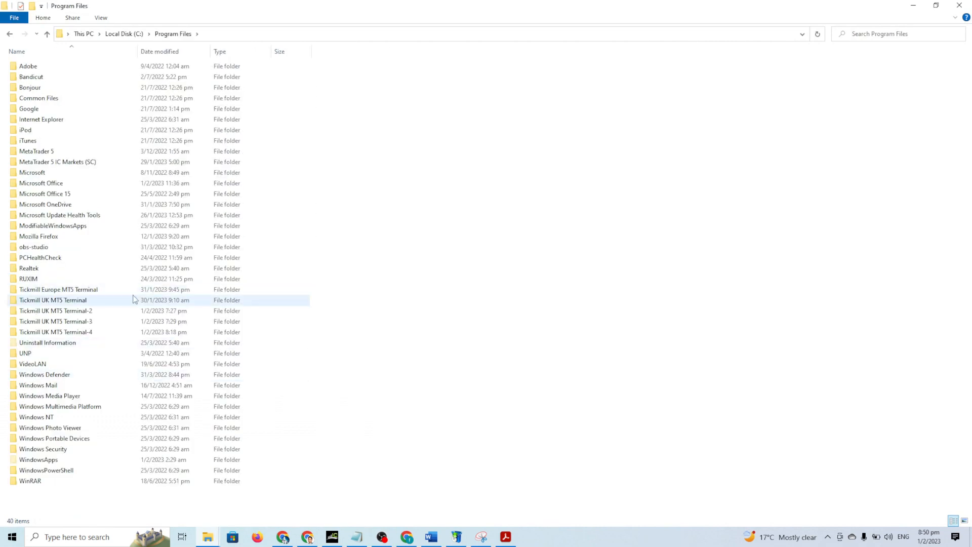
pyautogui.moveTo(61, 321)
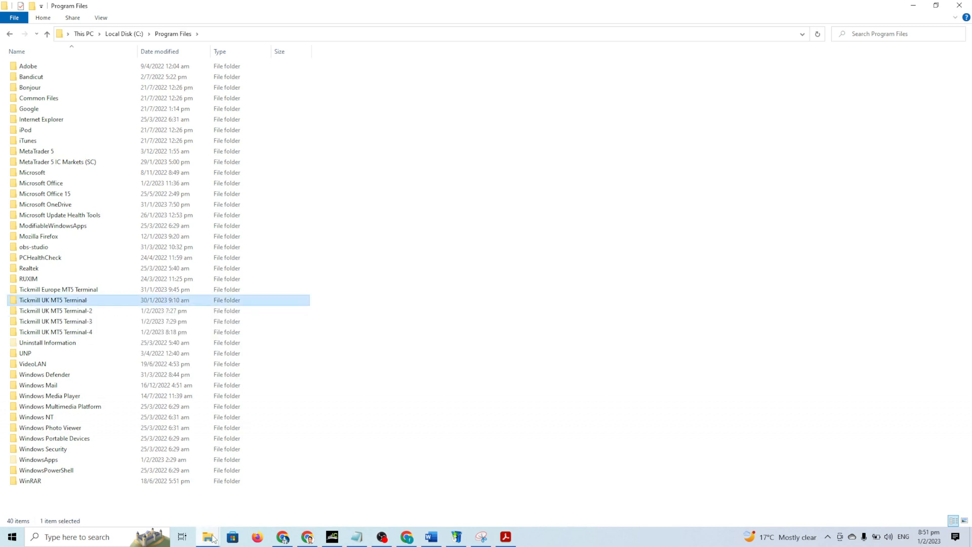
pyautogui.moveTo(208, 537)
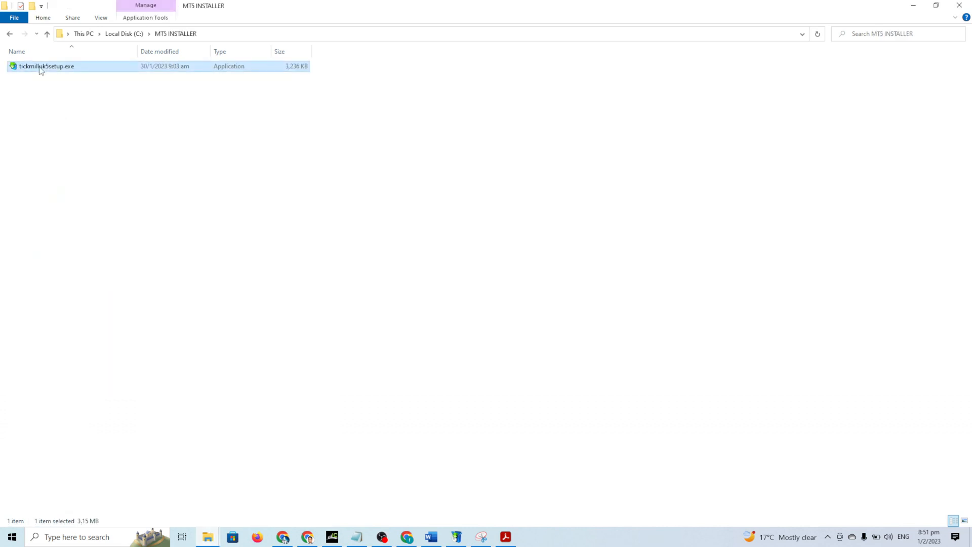
# Step: Run tickmilluk5setup.exe, check the guide, and reach the installation folder settings
pyautogui.doubleClick(47, 66)
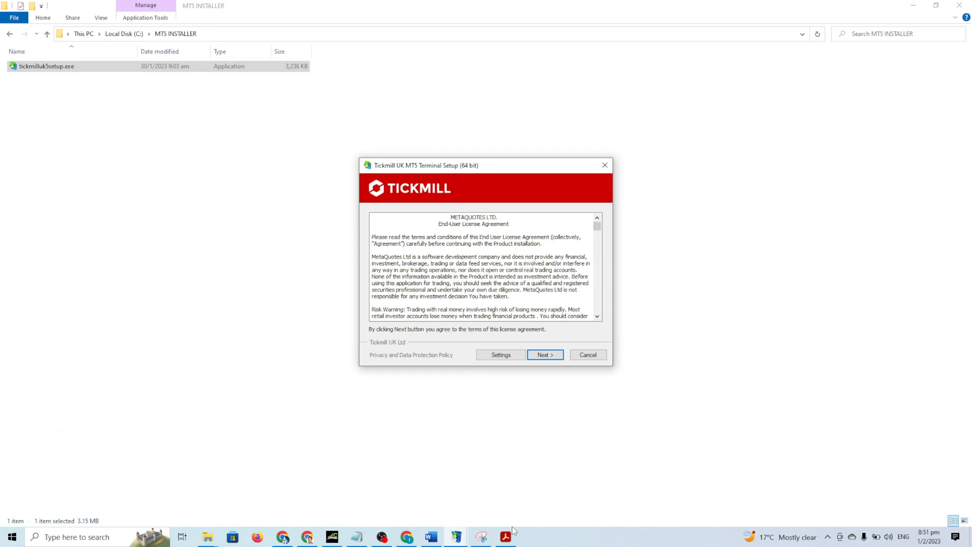
pyautogui.click(506, 536)
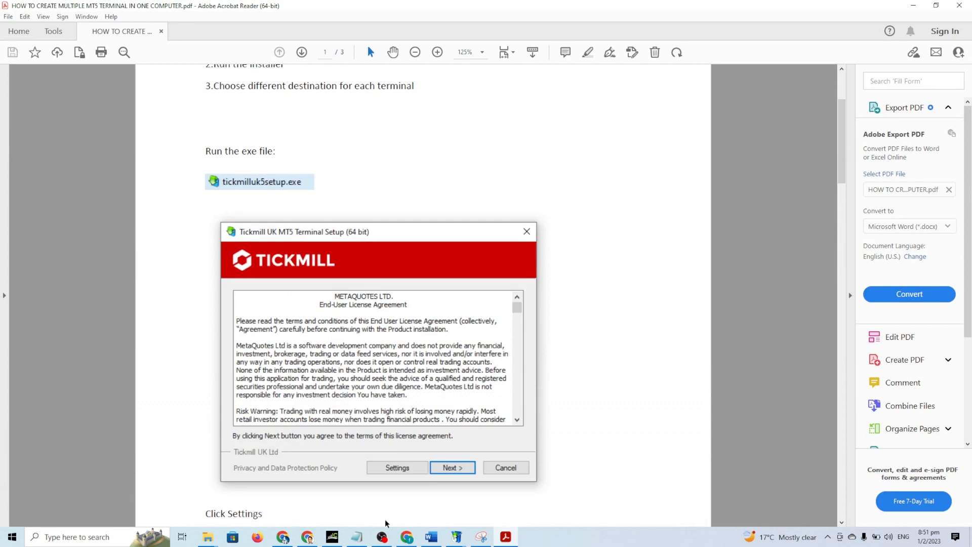
pyautogui.scroll(-3)
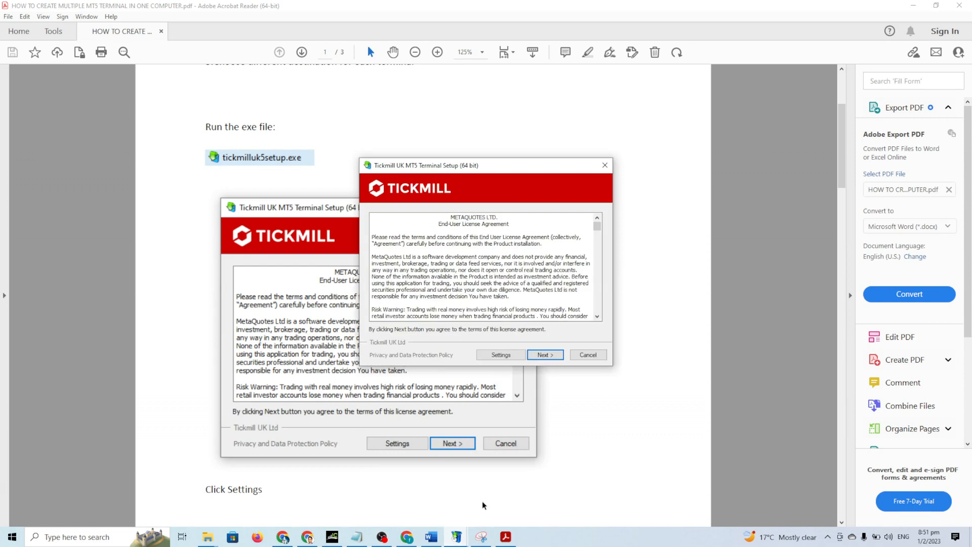
pyautogui.moveTo(489, 433)
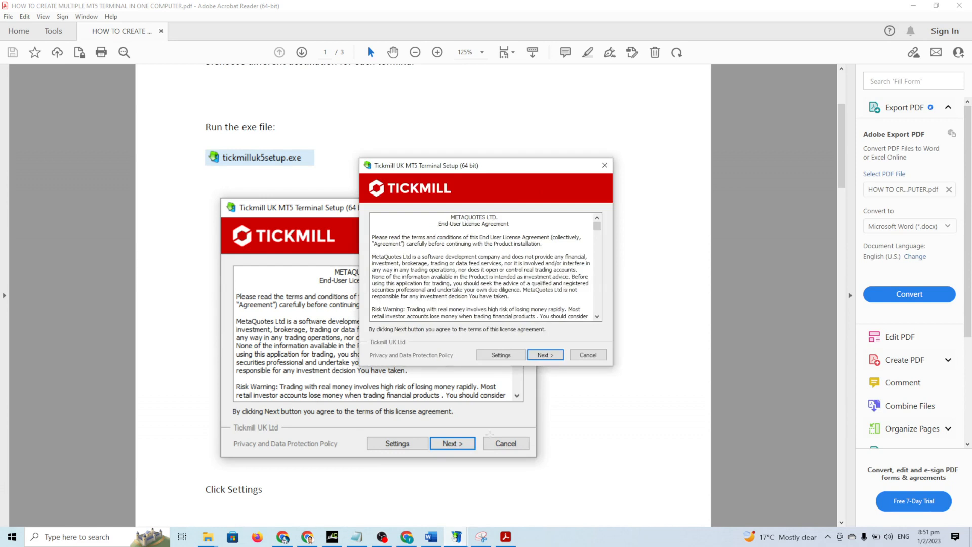
pyautogui.click(544, 355)
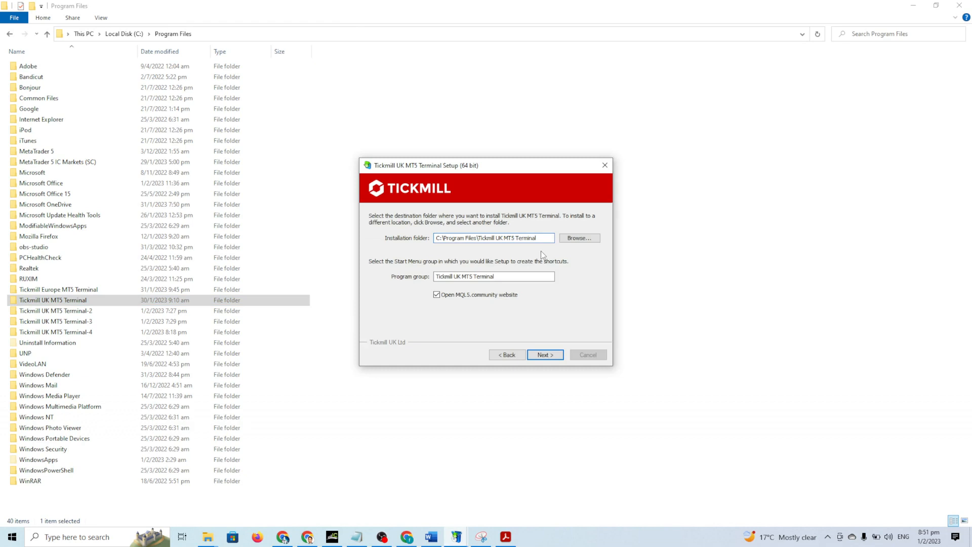
# Step: Install into C:\Program Files\Tickmill UK MT5 Terminal-5 and close the completed installer
pyautogui.write('-5')
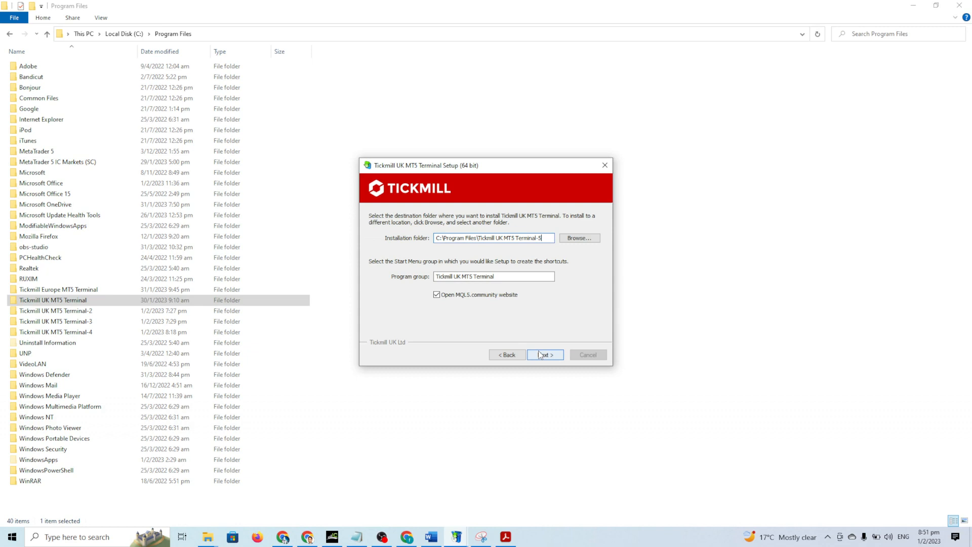
pyautogui.click(545, 355)
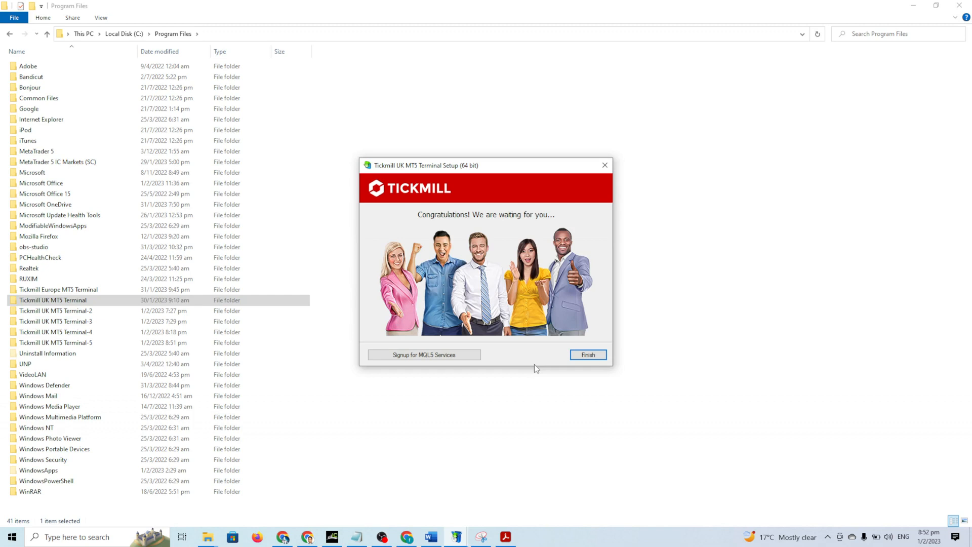
pyautogui.click(588, 354)
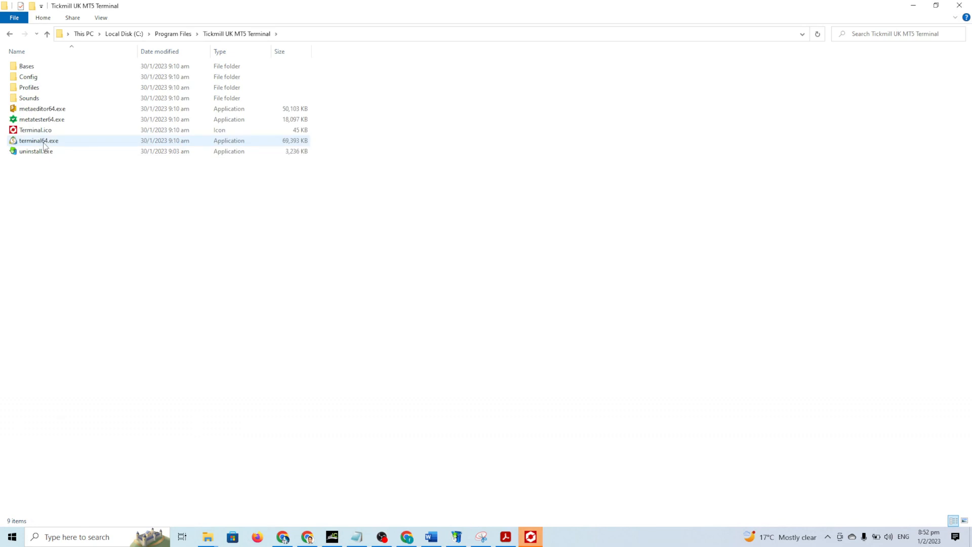
# Step: Launch terminal64.exe to reach the Open an Account dialog, then return to the guide
pyautogui.click(34, 141)
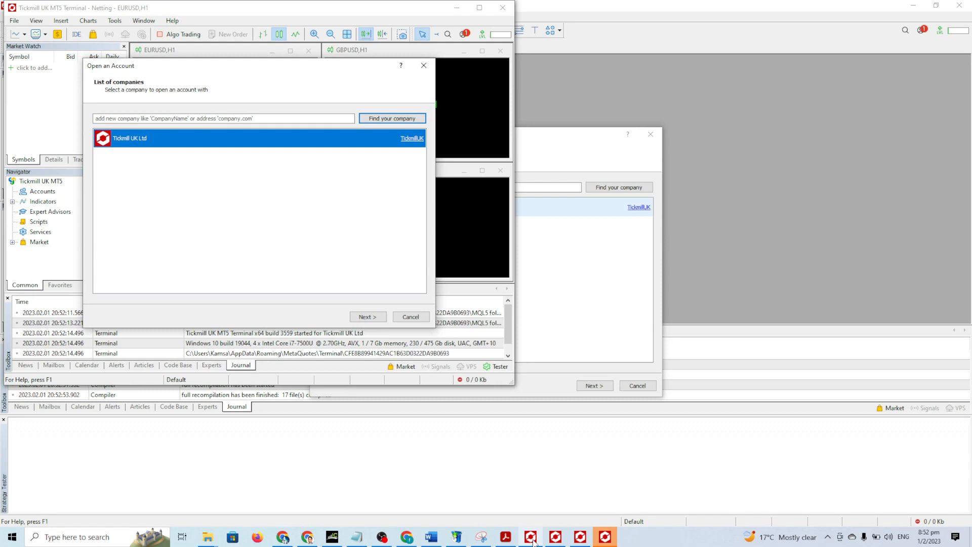
pyautogui.click(534, 536)
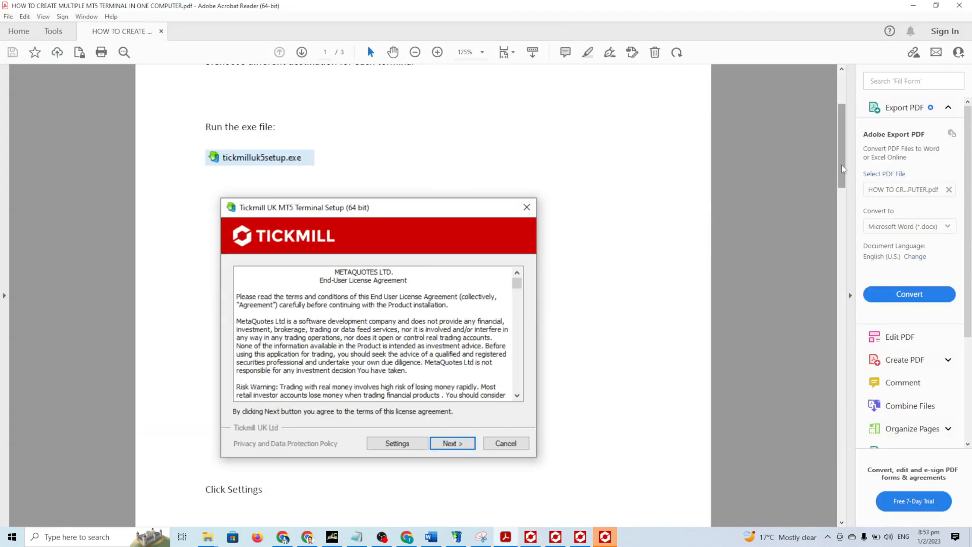